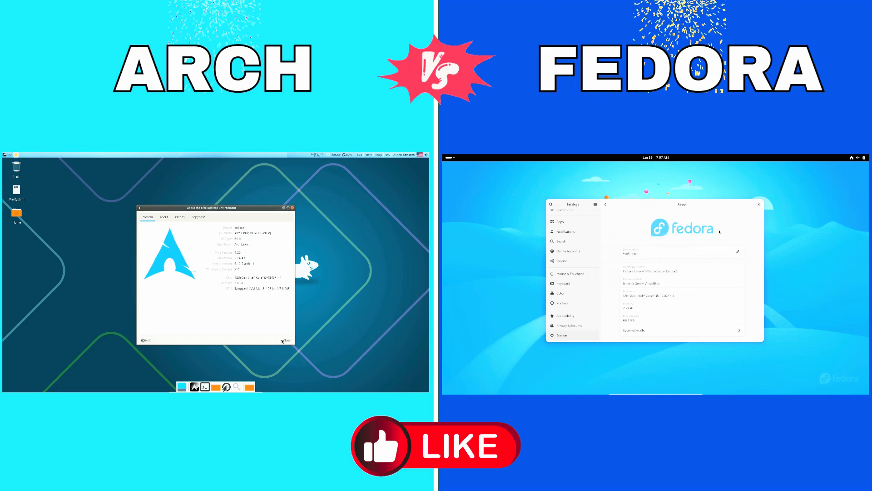
# Step: Close the About Xfce dialog and bring up System Monitor's About alongside Fedora's Power settings
pyautogui.click(283, 340)
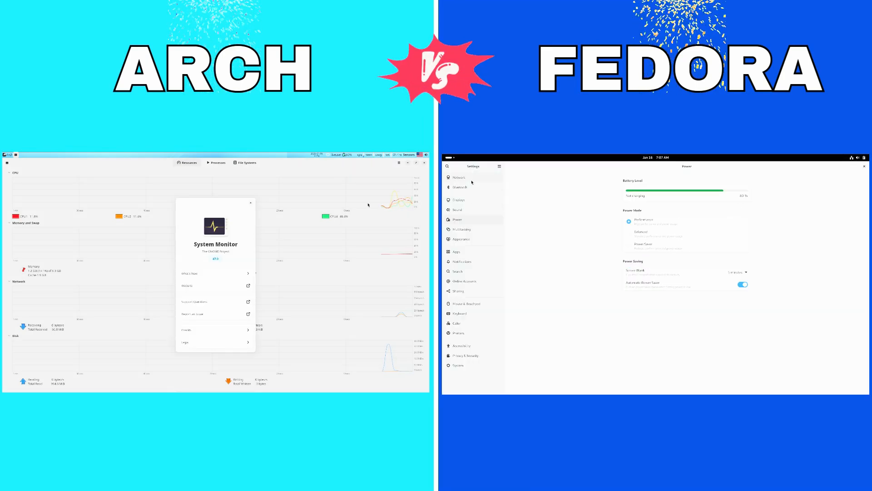
# Step: Run neofetch in Xfce Terminal and step Fedora Settings through Displays, Sound, Multitasking to Apps
pyautogui.click(458, 177)
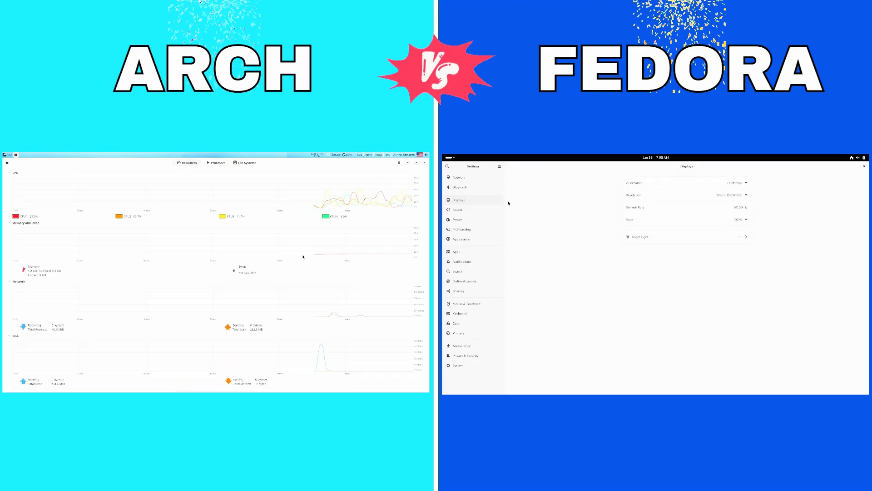
pyautogui.click(457, 209)
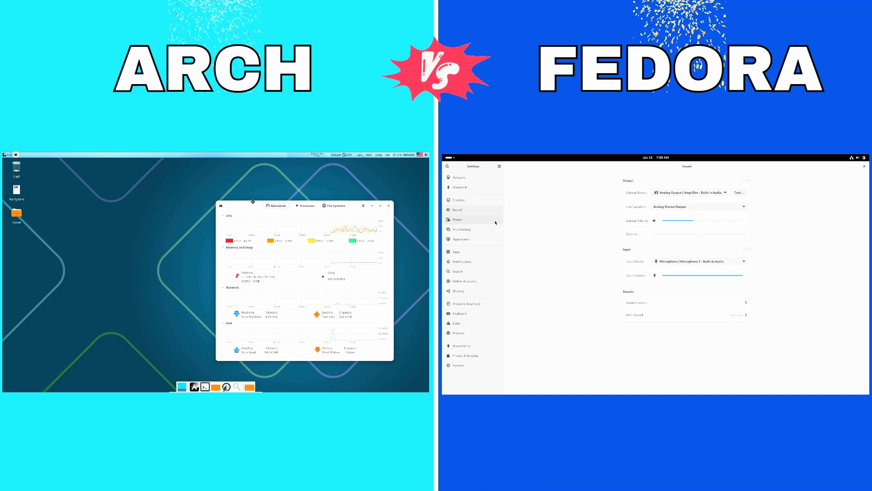
pyautogui.click(457, 219)
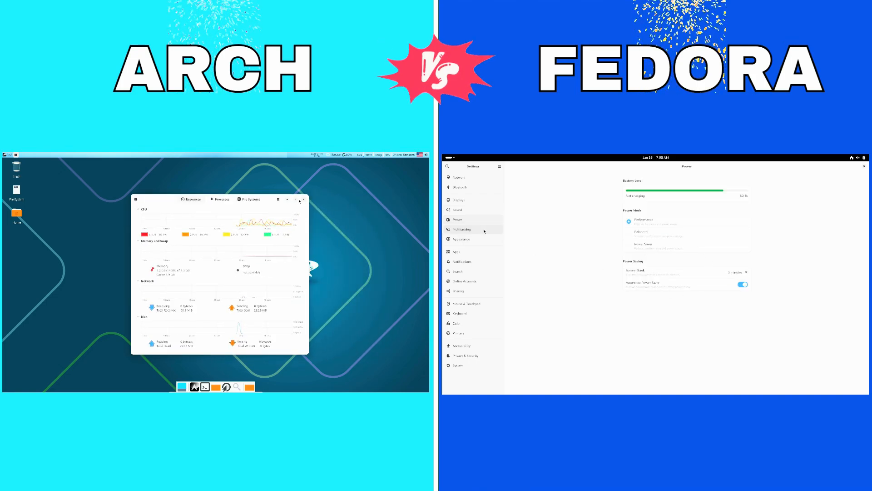
pyautogui.click(461, 229)
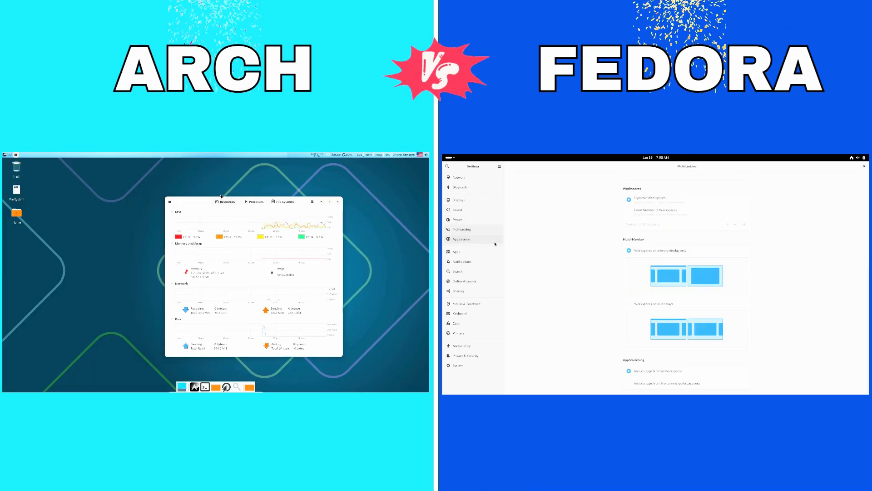
pyautogui.click(462, 239)
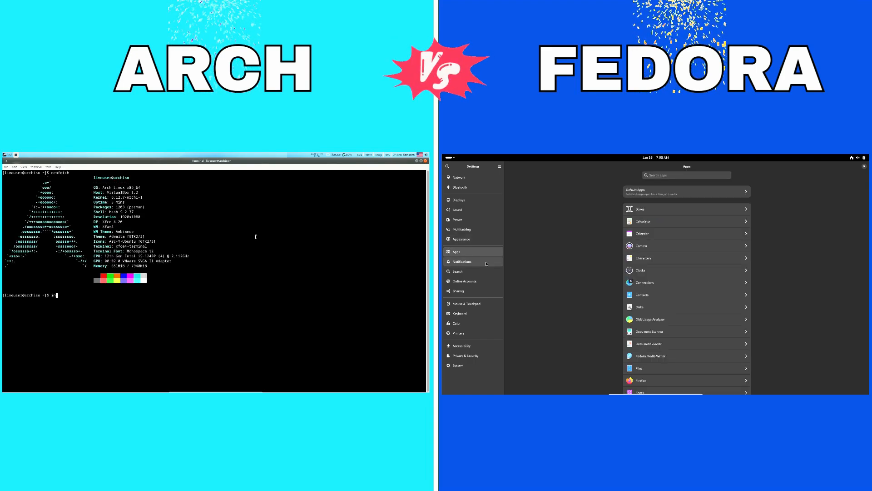
# Step: Advance the Arch installer to the Location time-zone map and enter sudo dnf install neofetch in Fedora's terminal
pyautogui.click(457, 272)
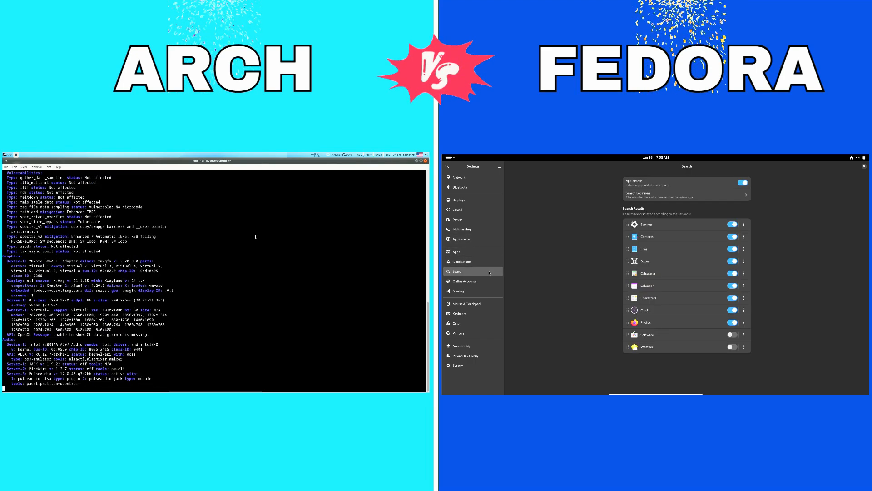
pyautogui.click(460, 281)
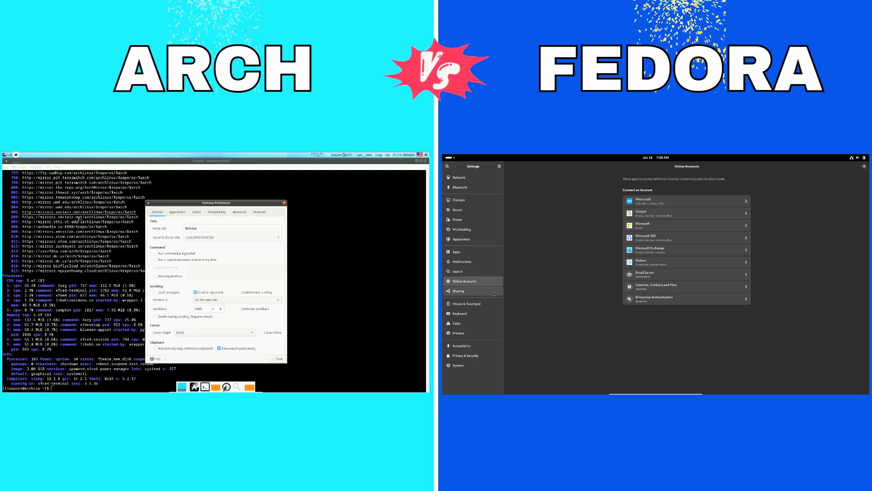
pyautogui.click(457, 291)
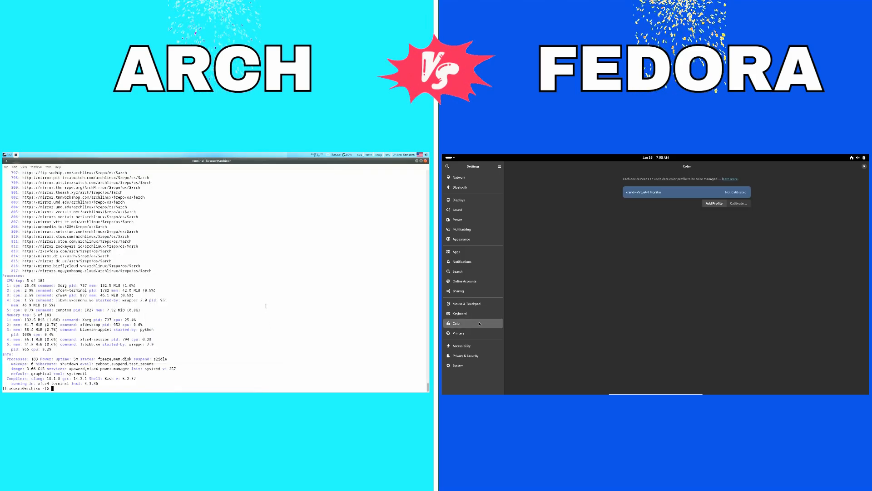
pyautogui.click(458, 333)
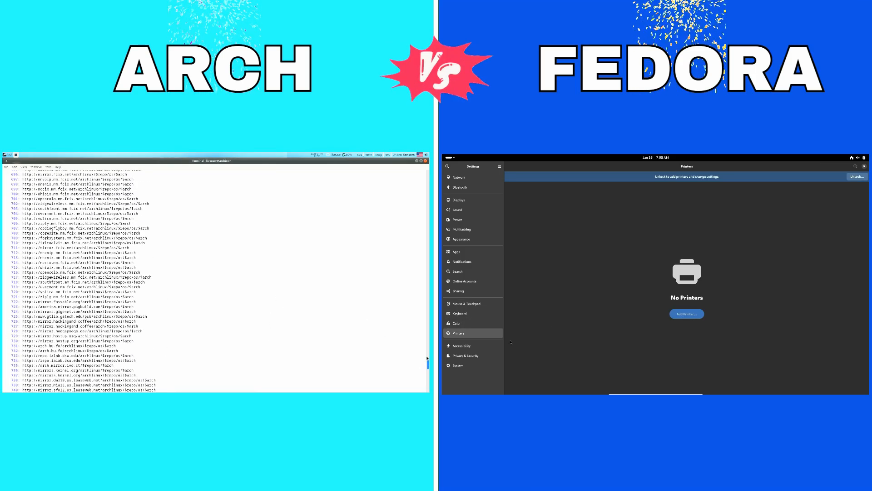
pyautogui.click(461, 346)
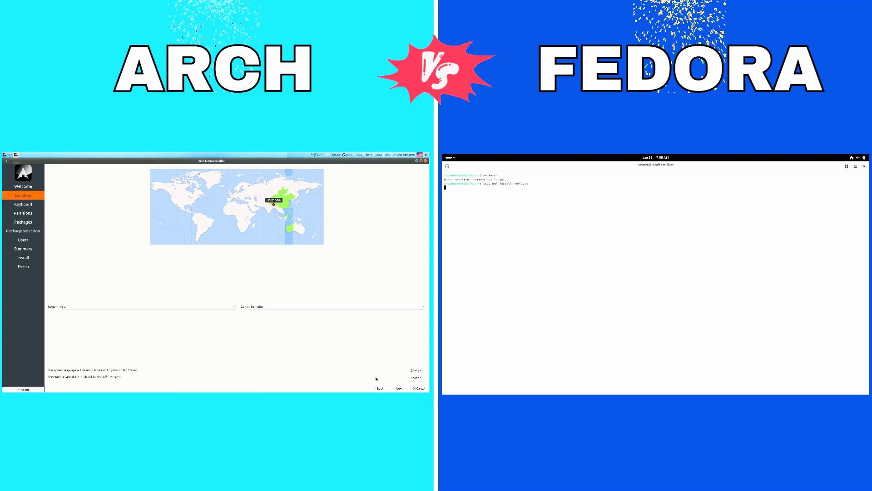
# Step: Advance the Arch installer to Package selection and show the home folder in Fedora Files
pyautogui.click(23, 204)
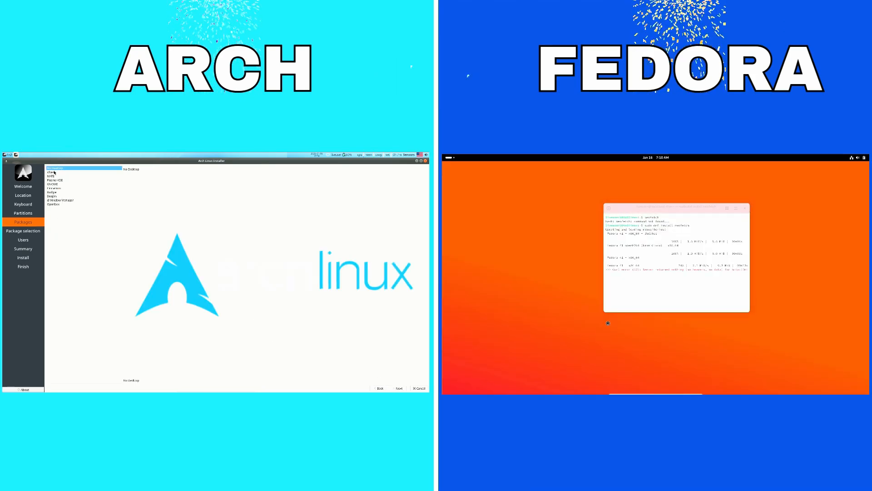
pyautogui.click(53, 172)
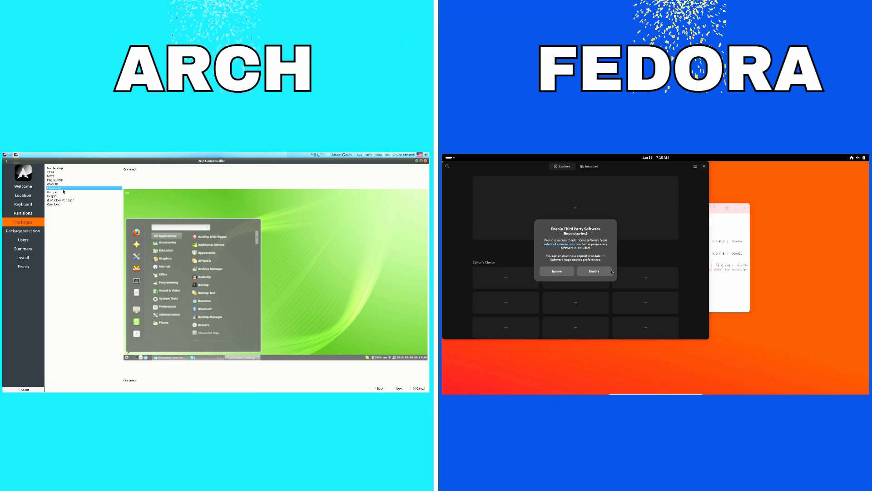
pyautogui.click(594, 271)
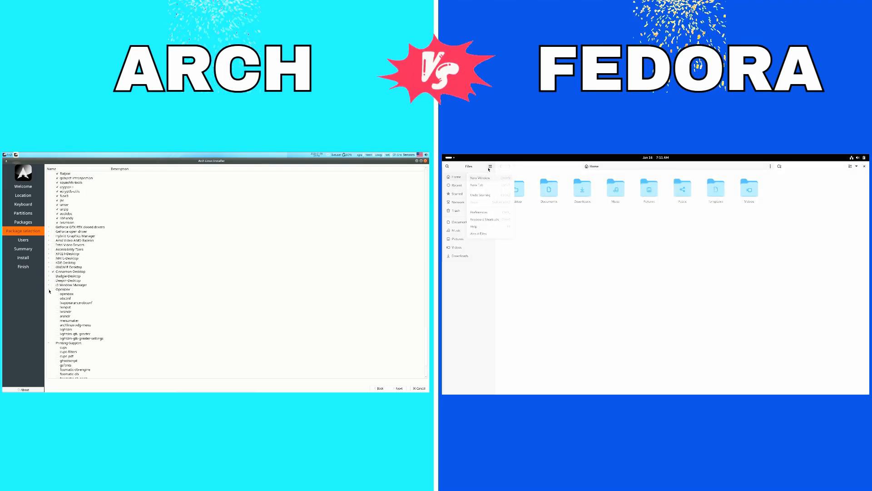
# Step: Show Xfce Desktop Background wallpapers while Fedora's terminal runs sudo dnf install
pyautogui.click(478, 233)
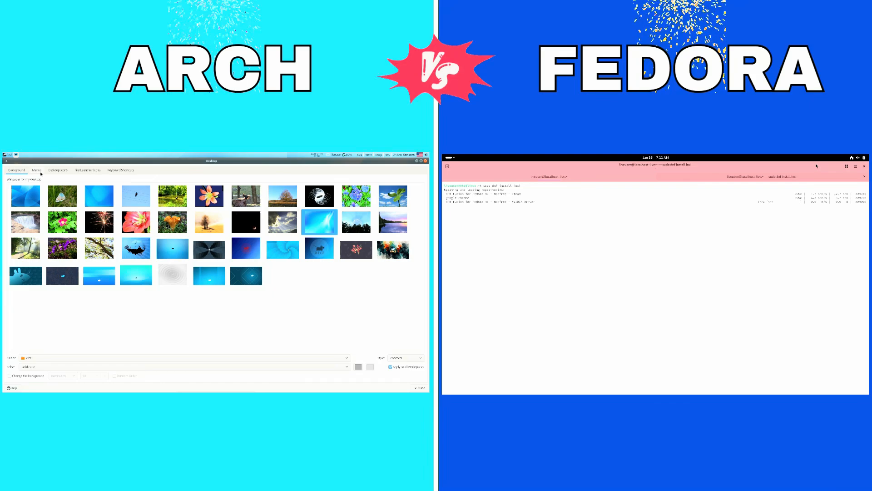
# Step: Reach Whisker Menu properties via Panel Preferences and Add New Items
pyautogui.click(37, 170)
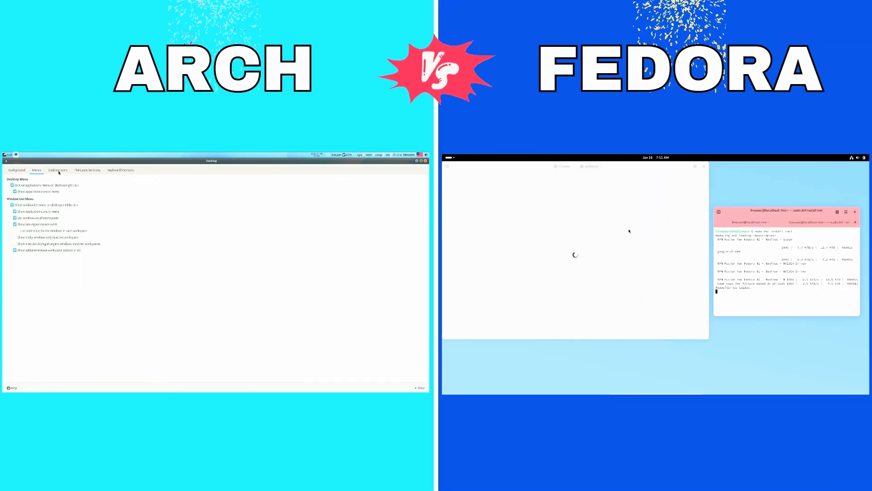
pyautogui.click(120, 170)
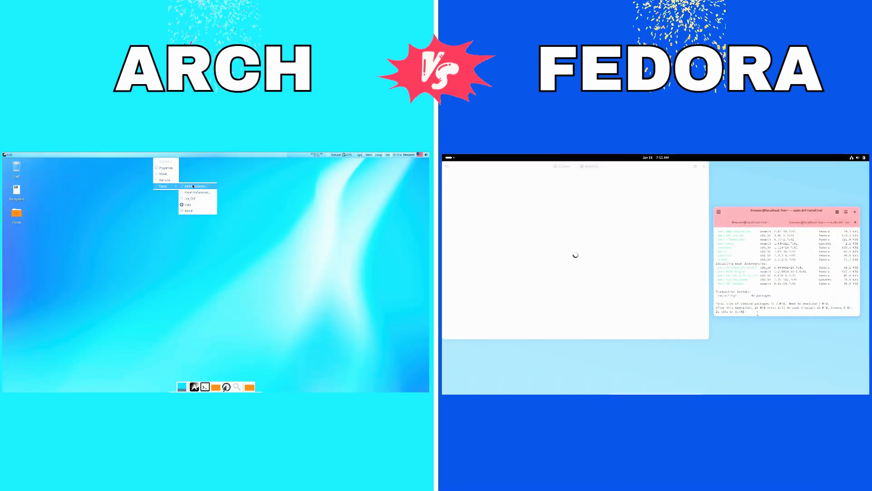
# Step: Dismiss the Boxes welcome tutorial and start a dnf install of 'gnome' in Fedora's terminal
pyautogui.click(197, 192)
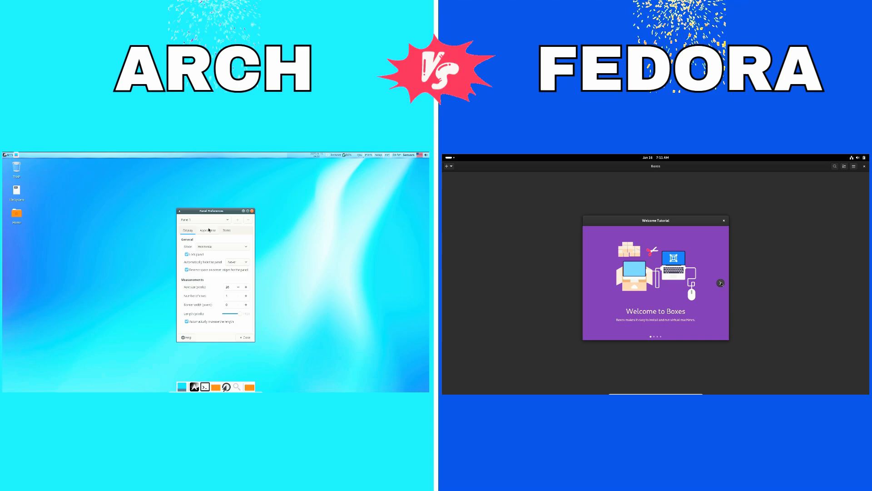
pyautogui.click(721, 283)
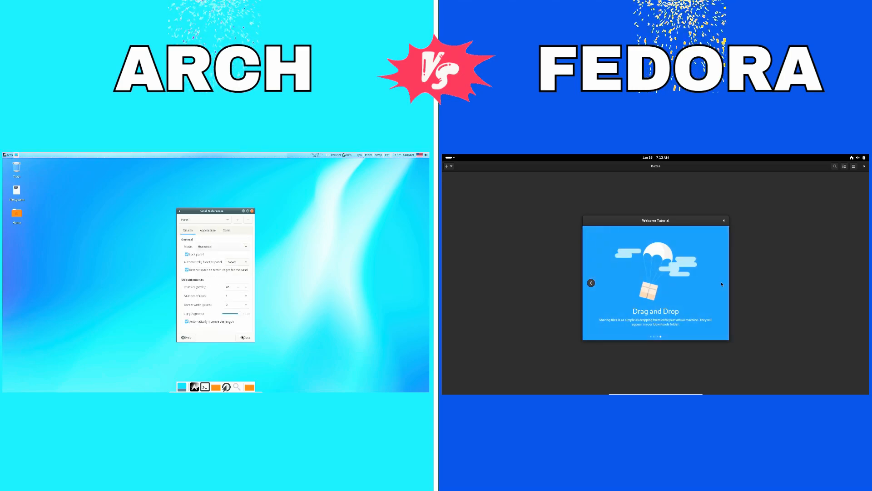
pyautogui.click(723, 220)
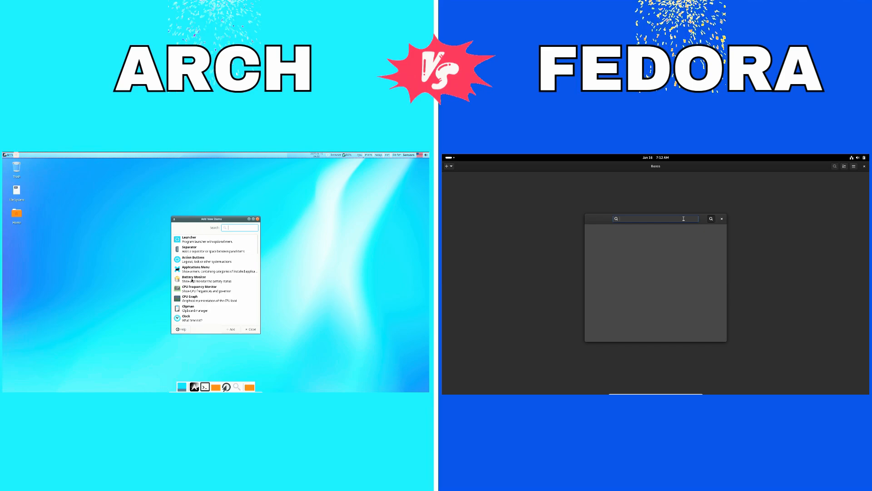
pyautogui.write('gnome')
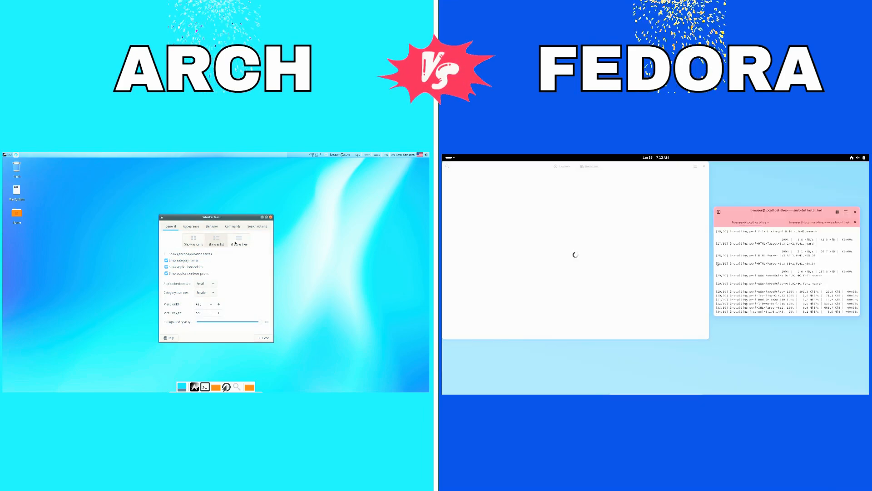
# Step: Review and close Xfce Fonts settings, then launch Pamac while Fedora's dnf install reaches the y/N prompt
pyautogui.click(211, 226)
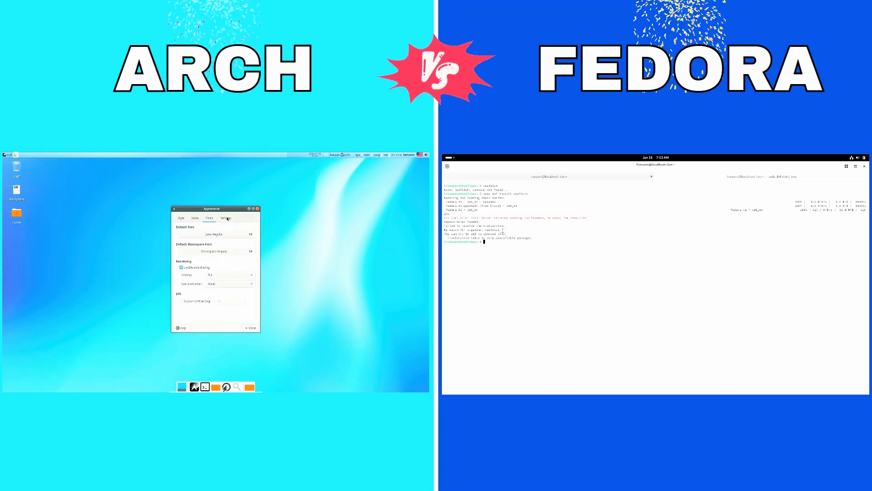
pyautogui.click(250, 327)
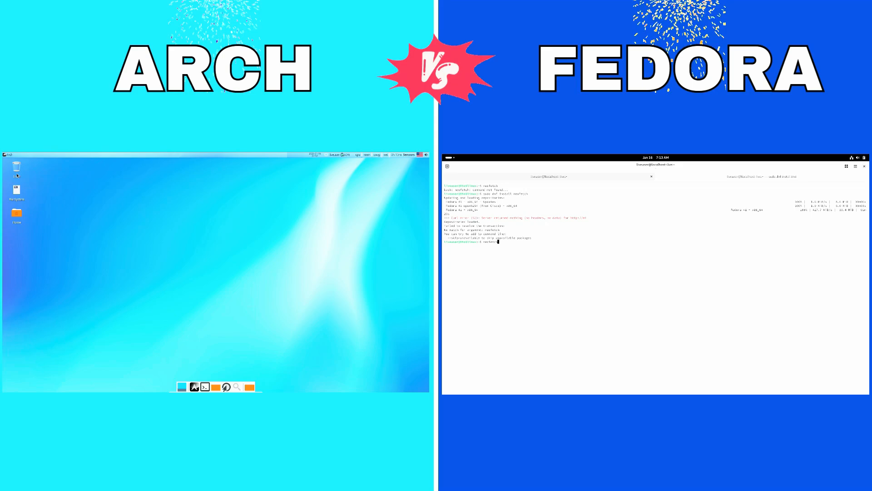
pyautogui.click(7, 162)
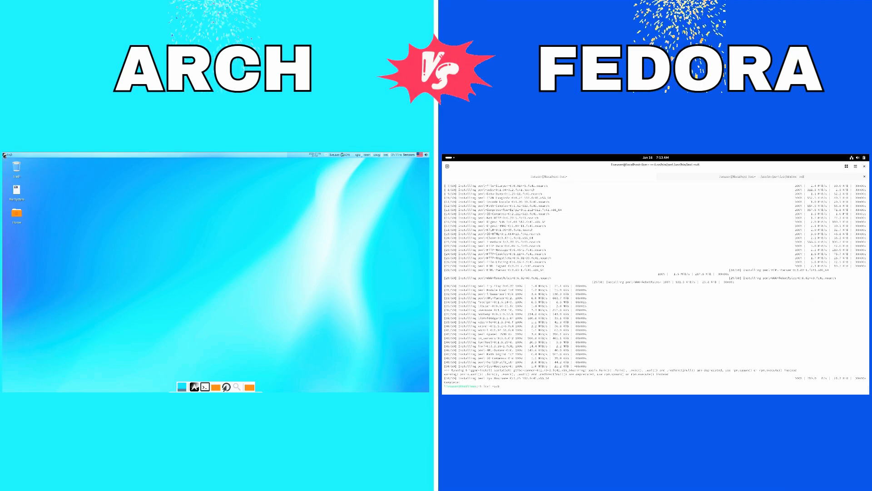
pyautogui.click(6, 154)
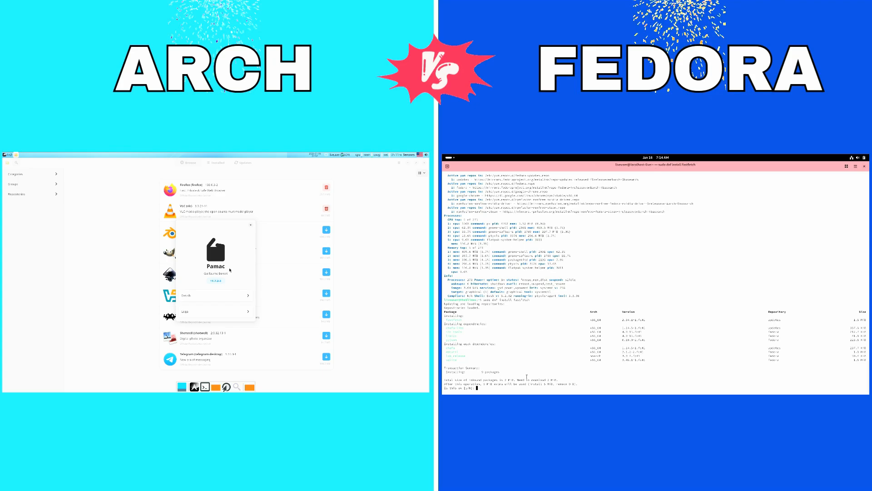
# Step: Check Pamac's Preferences, then list pending updates while Fedora launches Media Writer over the installer
pyautogui.click(420, 162)
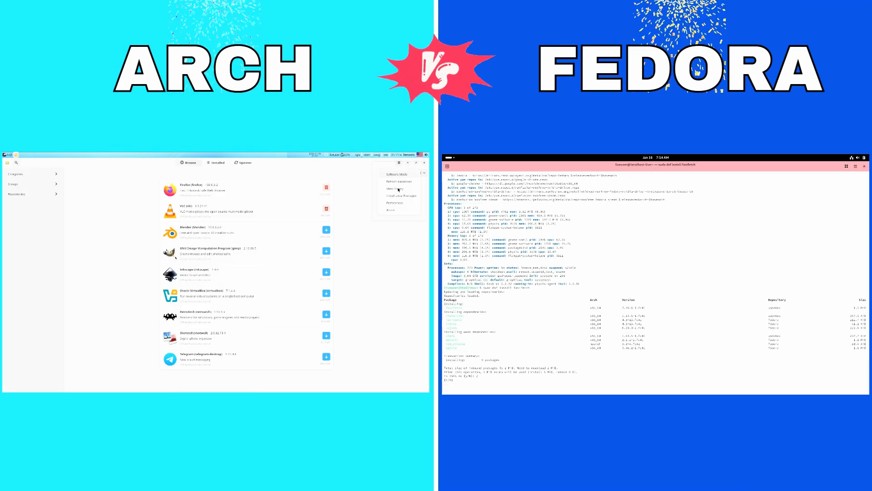
pyautogui.click(391, 203)
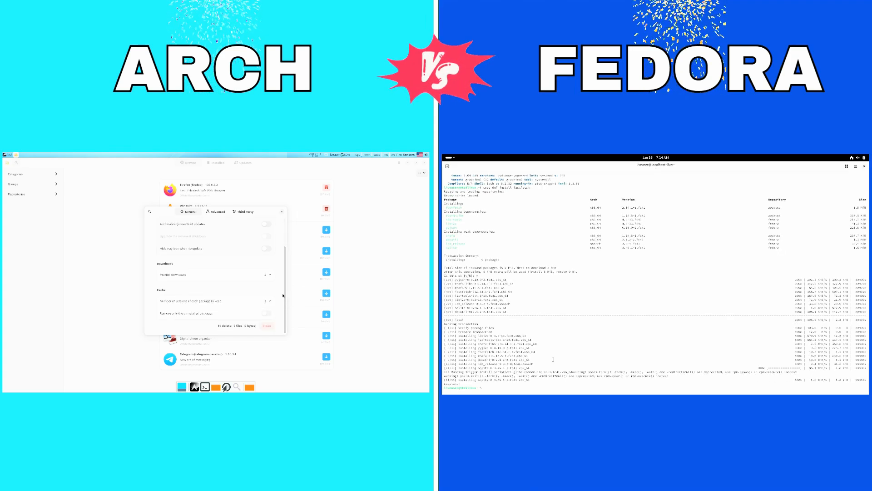
pyautogui.click(244, 212)
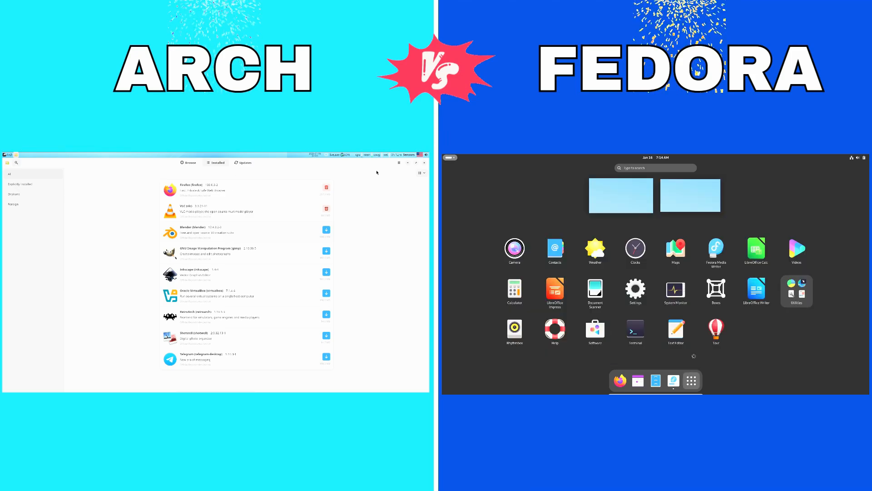
pyautogui.click(797, 290)
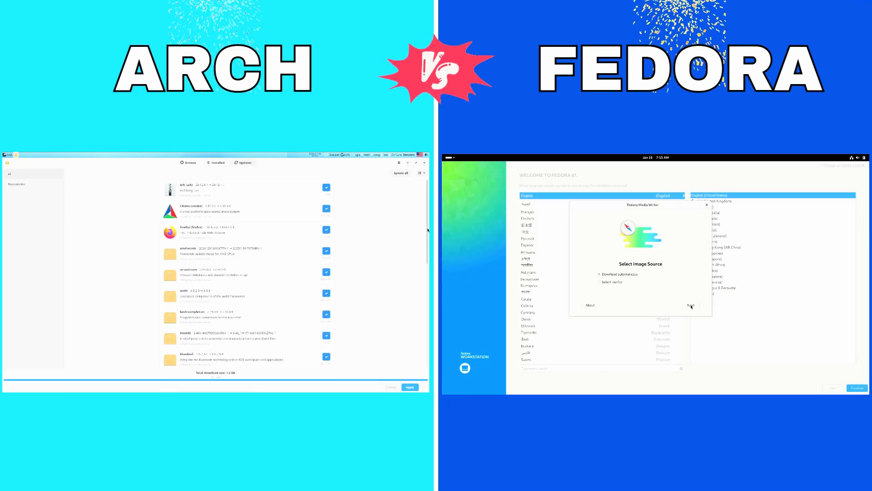
# Step: Show Task Manager's CPU, memory, network and disk graphs on Arch; check Installation Destination and quit Fedora's installer
pyautogui.click(693, 305)
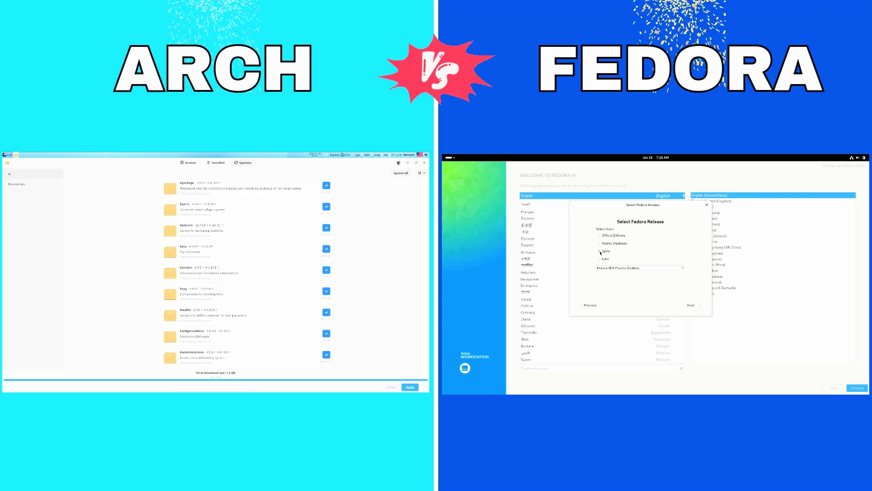
pyautogui.click(599, 235)
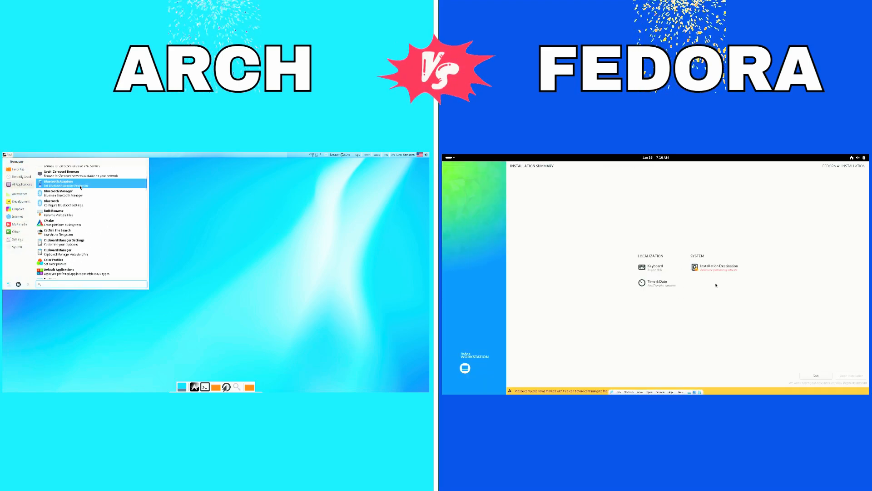
pyautogui.click(717, 267)
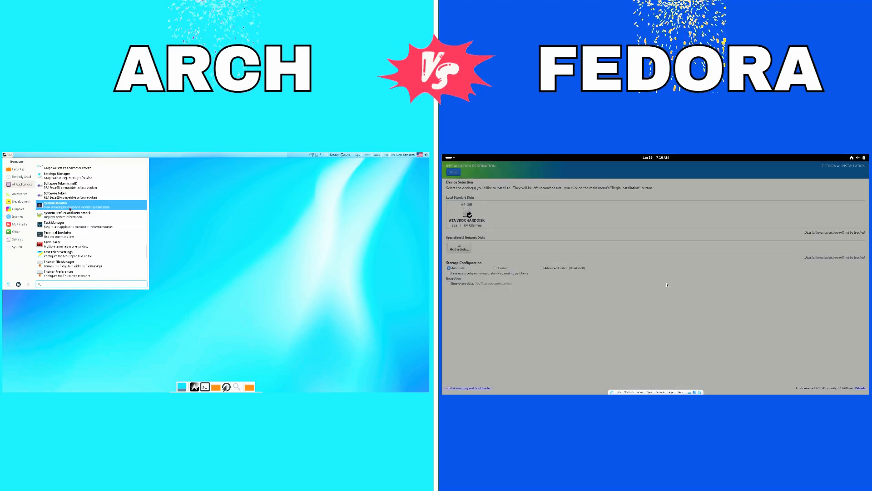
pyautogui.click(54, 205)
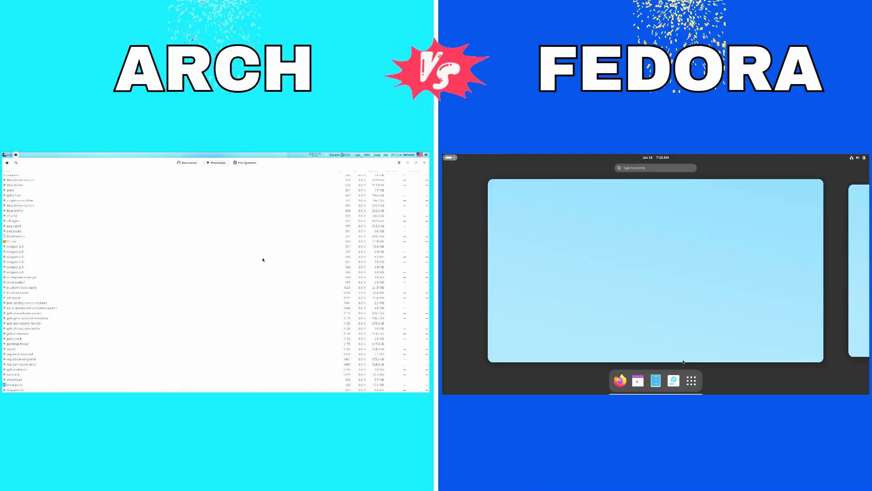
pyautogui.click(189, 162)
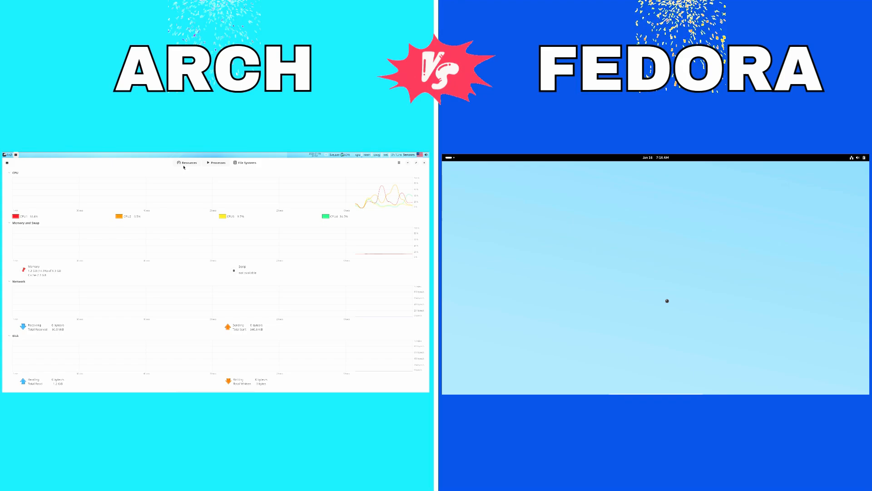